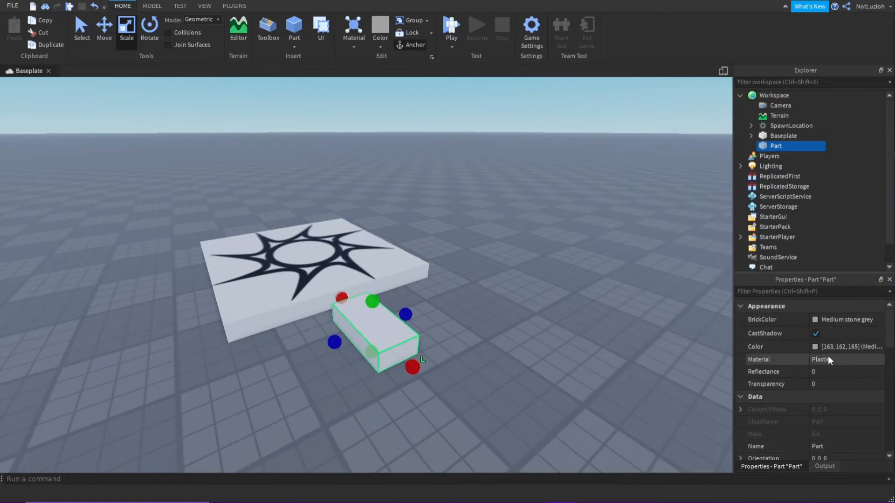
- Color the part bright red (255, 0, 0) and set its material to Neon
click(816, 347)
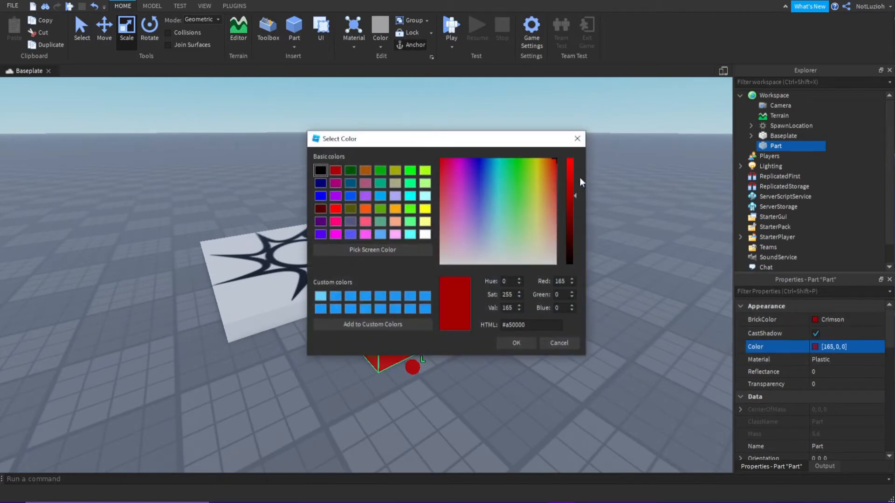
click(515, 343)
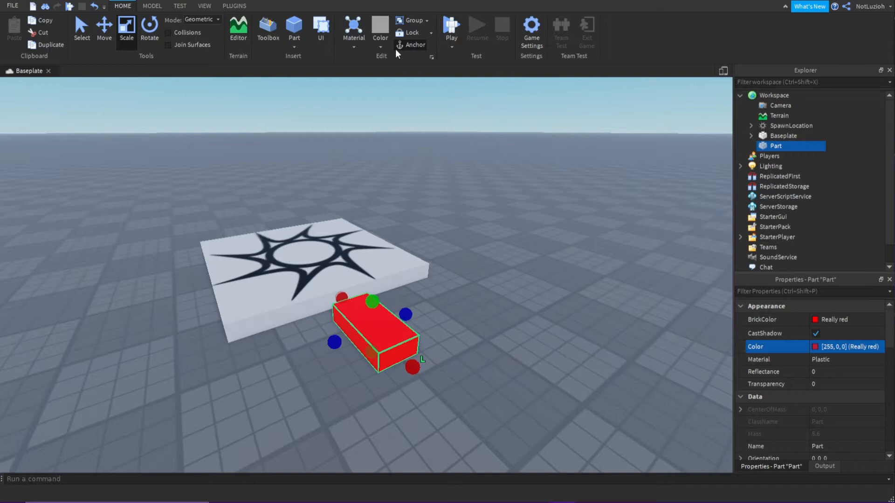
click(353, 26)
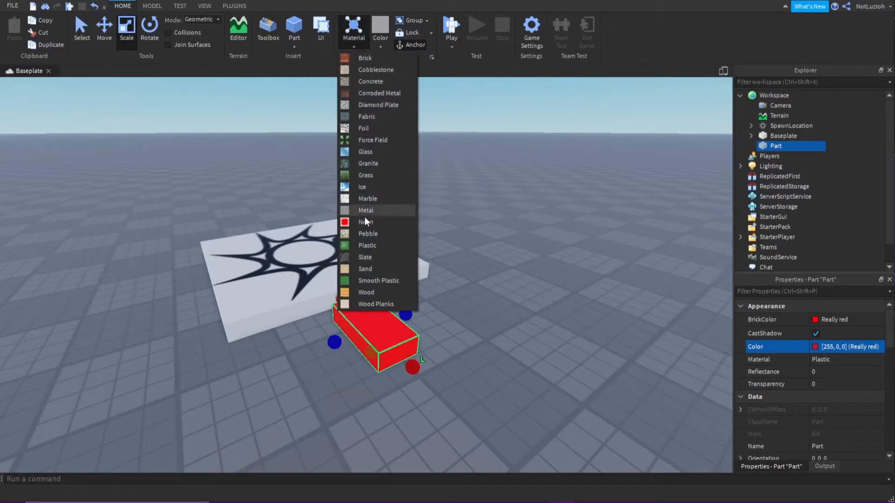
click(366, 222)
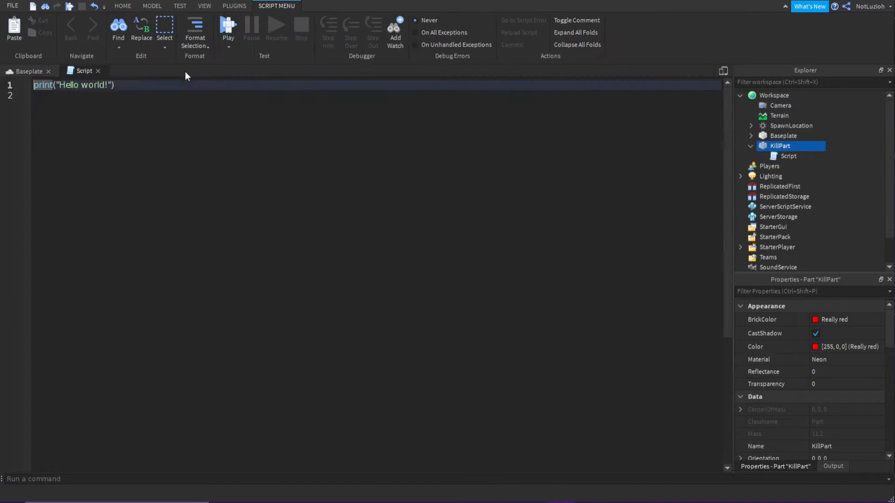
- Select the default hello-world print line in KillScript to clear it
double_click(788, 156)
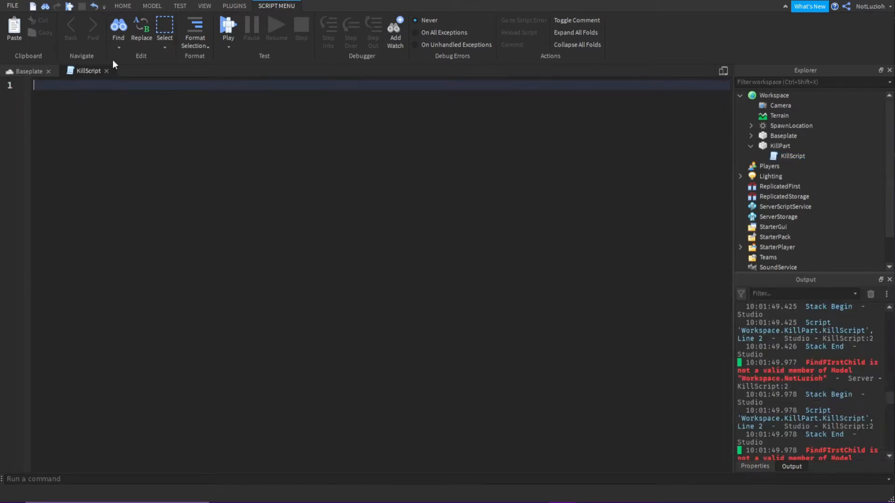
- Write script.Parent.Touched:Connect(function(Hit) with an if-check for a Humanoid in Hit.Parent
text(script.pa)
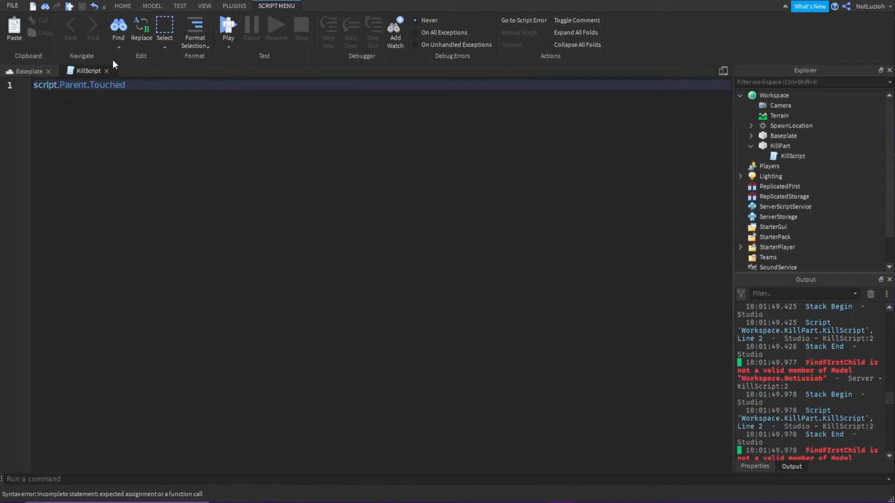
text(:Connect())
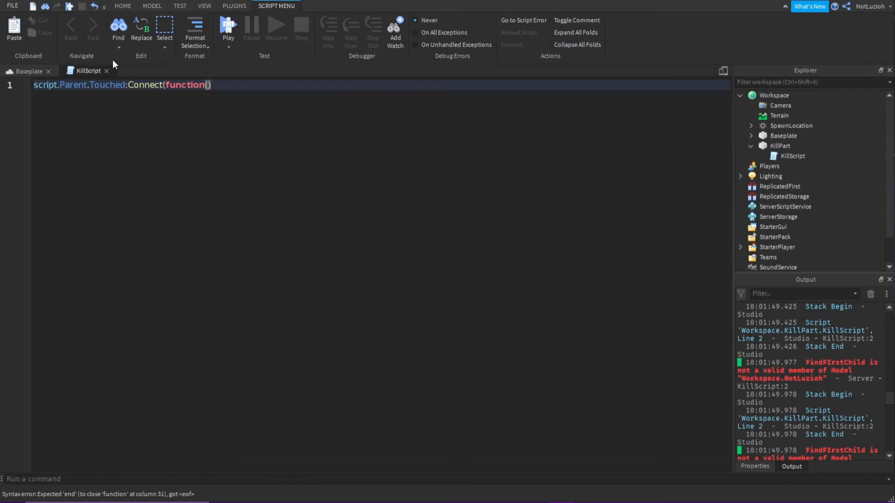
text(Hit)
text(if)
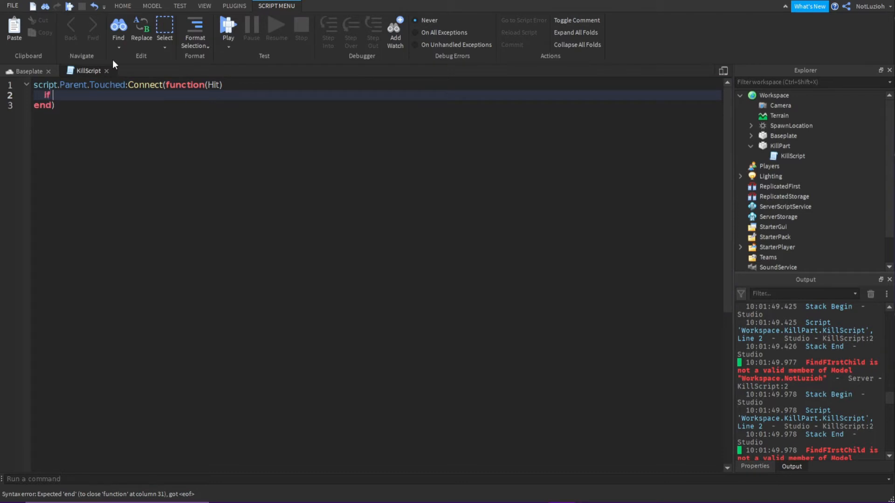
text(Hit.Pa)
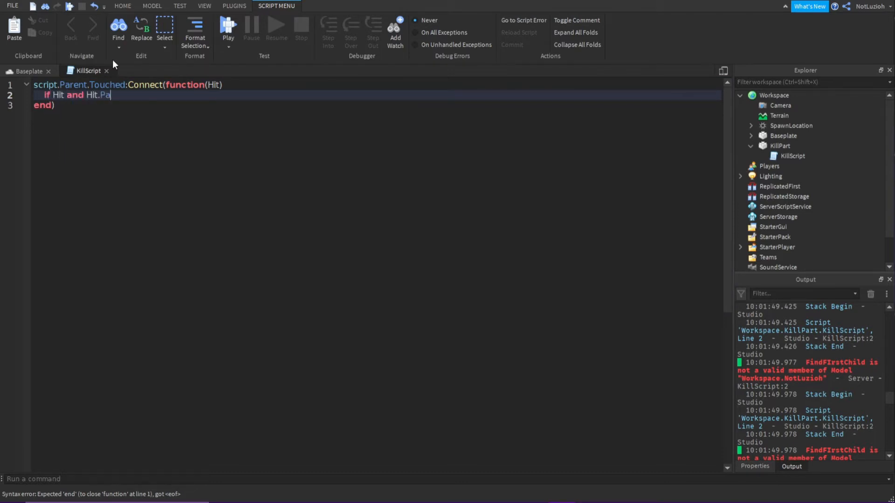
text(rent:FindFirstChild("Humanoid)
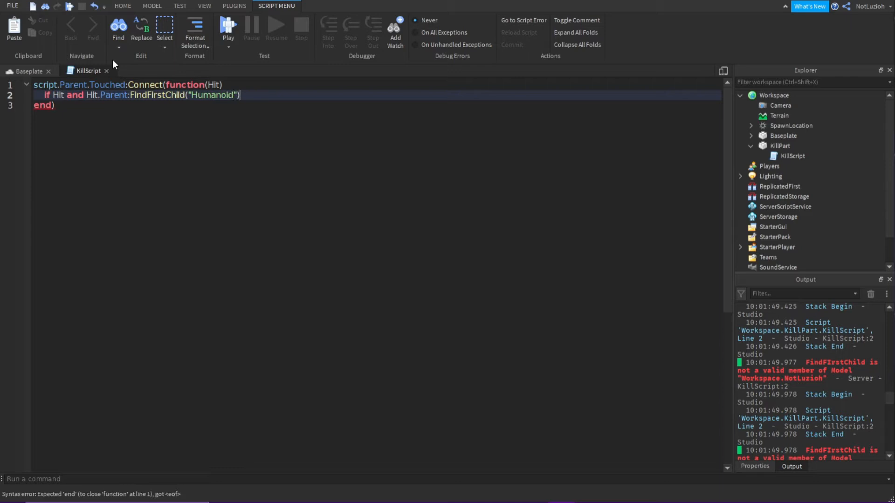
text(~=)
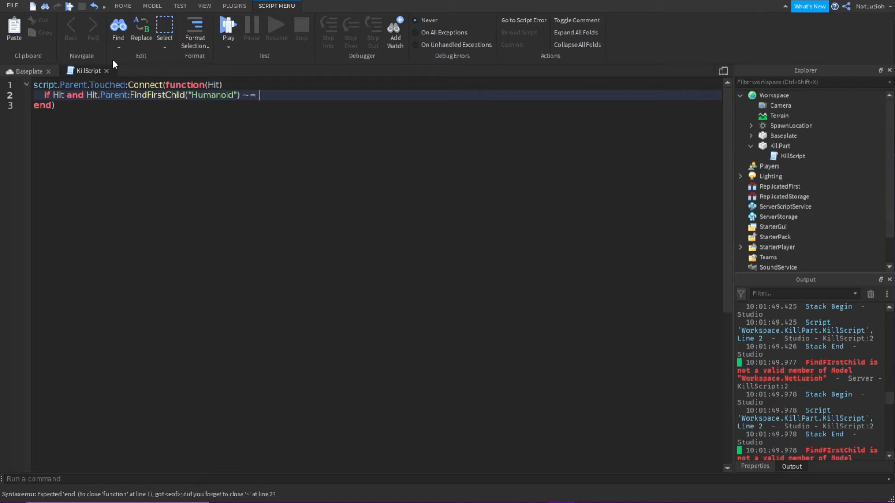
text(nil then)
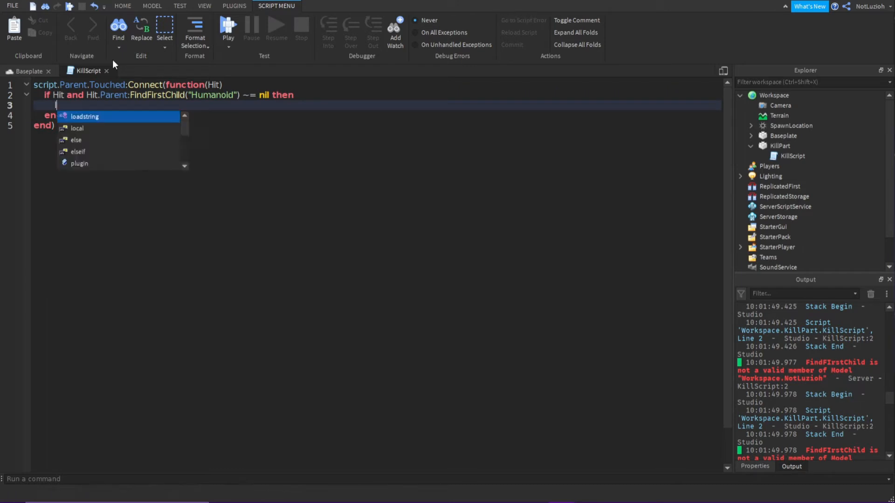
- Add local Player = game.Players:GetPlayerFromCharacter(Hit.Parent) inside the if block
text(local Player = game.Players:GetPlayerFromCharacter()
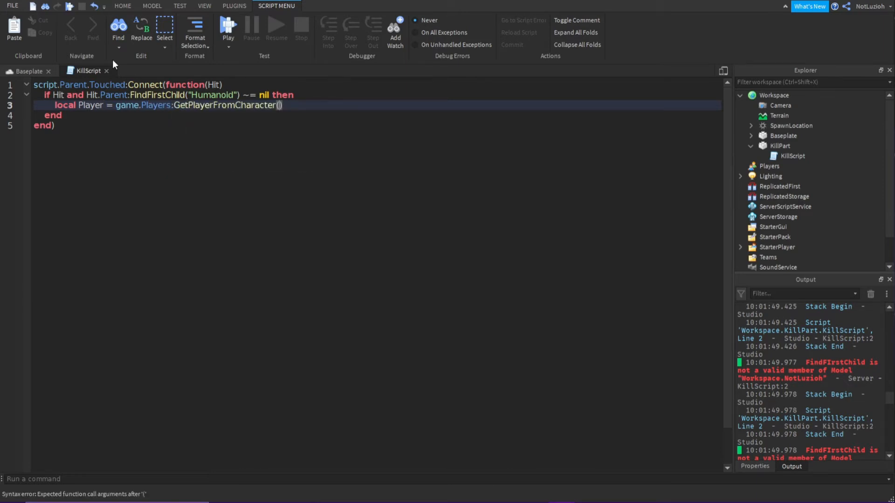
text(Hit.Parent)
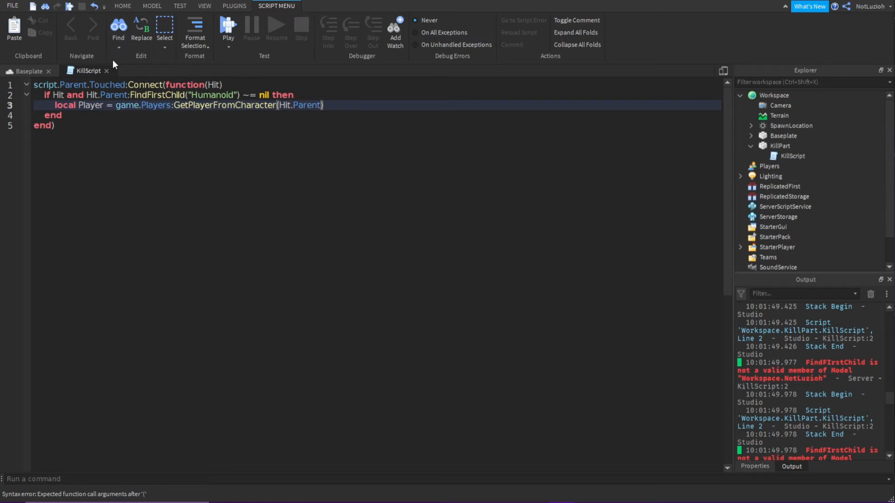
key(enter)
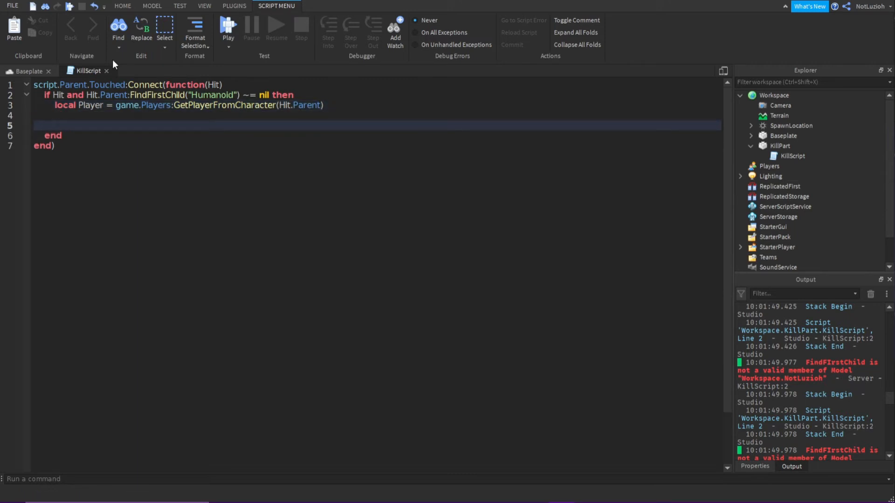
- Add Player.Character.Humanoid:TakeDamage(100) to damage the touching player
text(Player.Character.Hu)
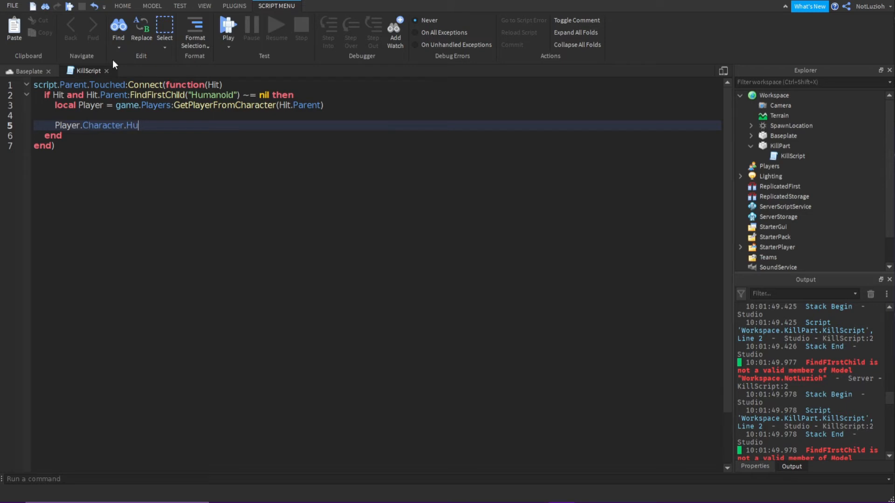
text(manoid:Ta)
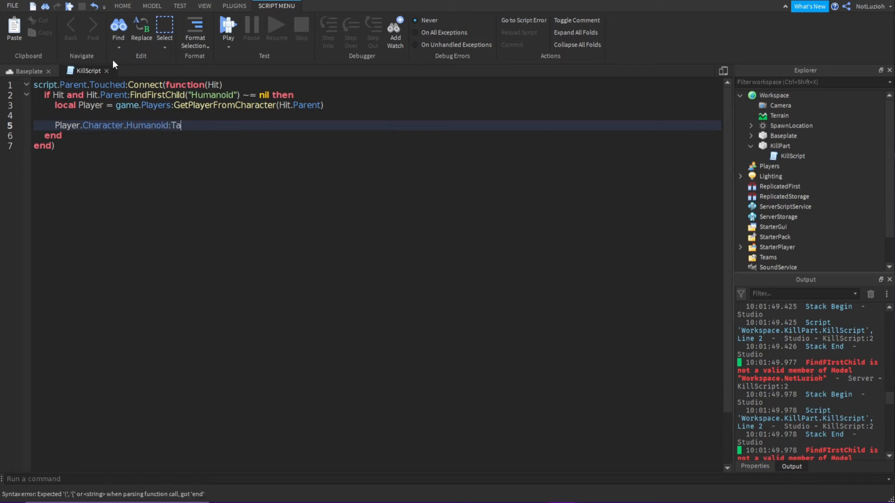
text(keDamage())
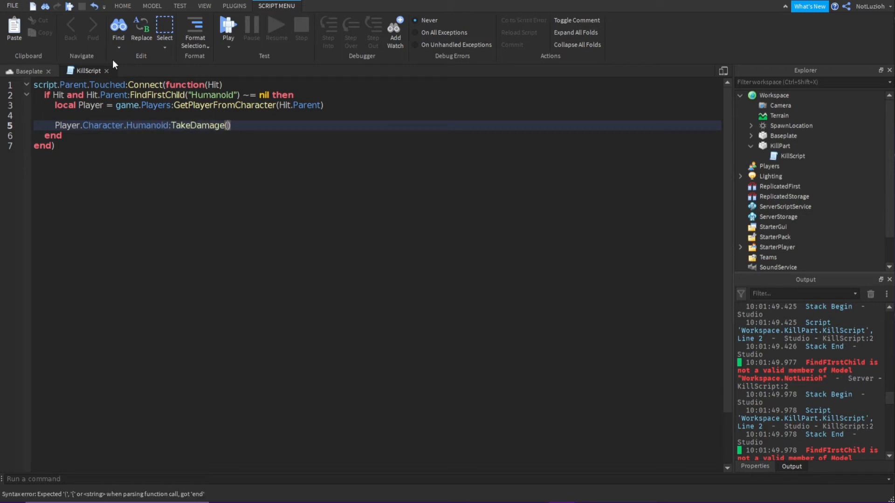
click(229, 125)
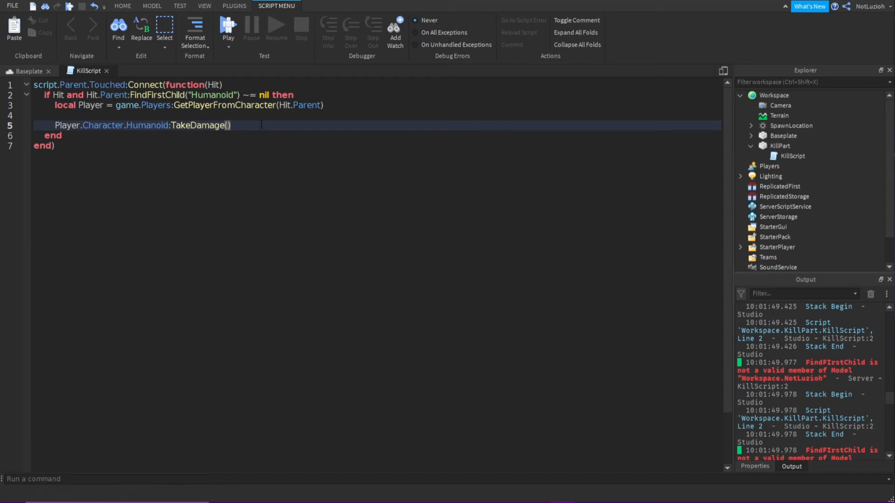
text(100)
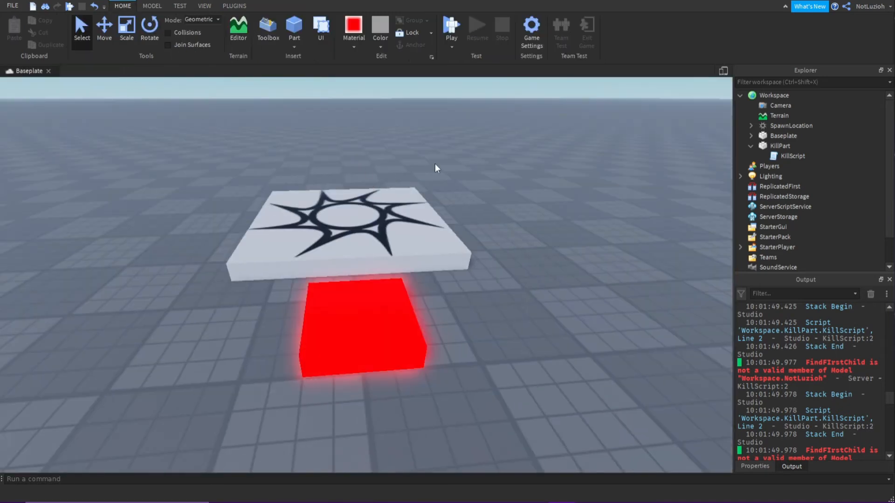
- Start a playtest to try out the KillPart
click(450, 25)
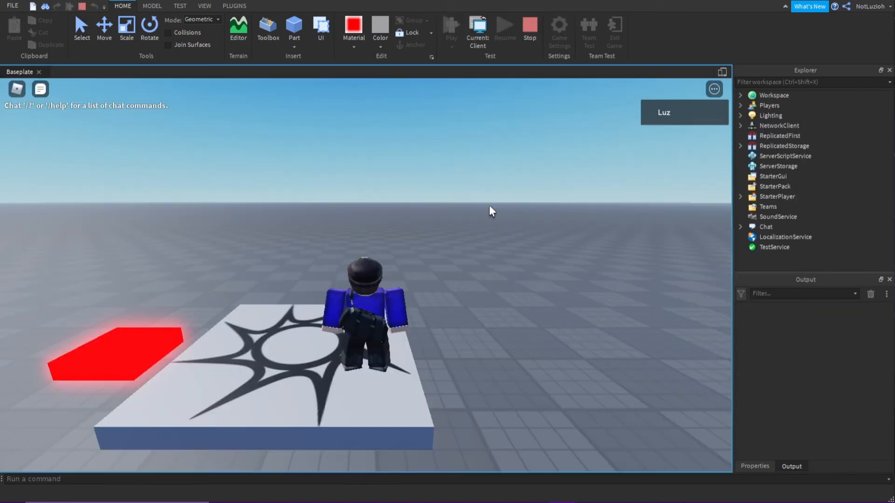